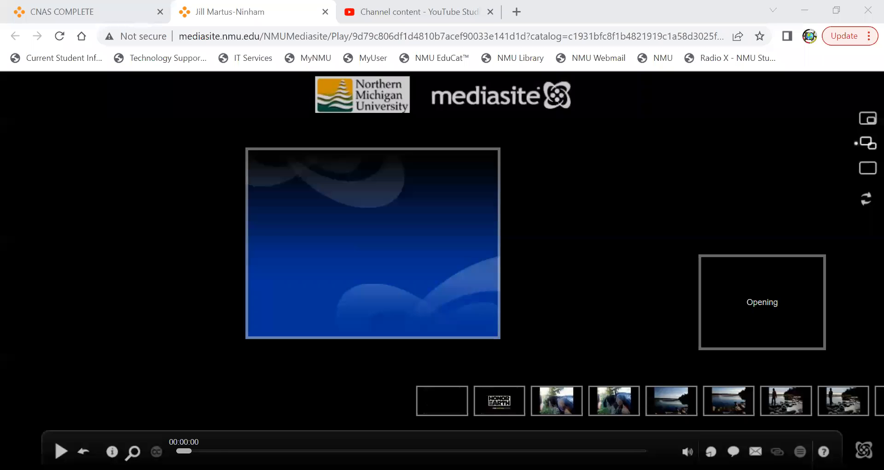
{"action": "left_click", "coordinate": [60, 451]}
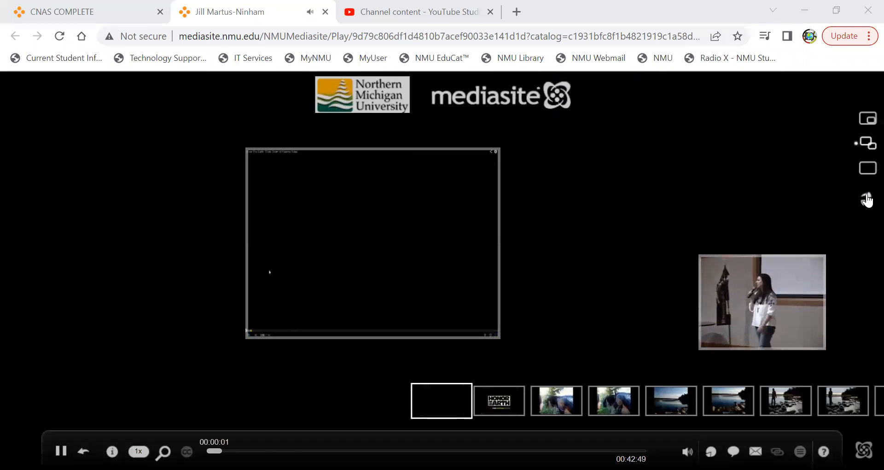
{"action": "left_click", "coordinate": [866, 198]}
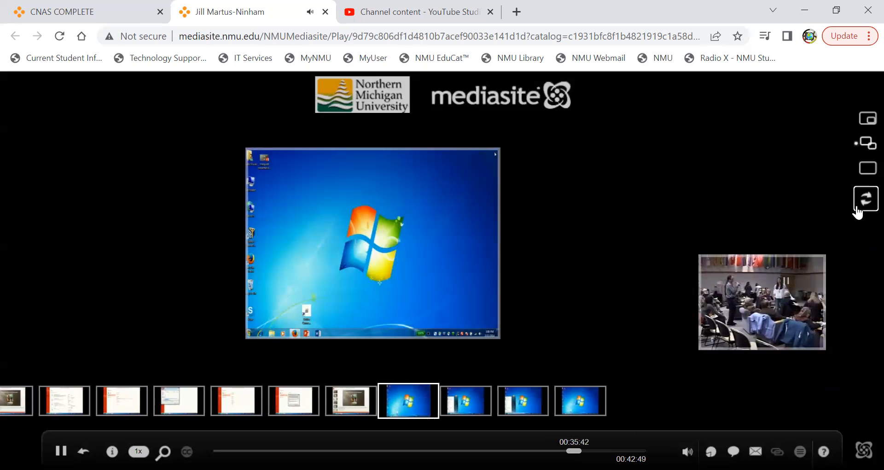
{"action": "left_click", "coordinate": [866, 198]}
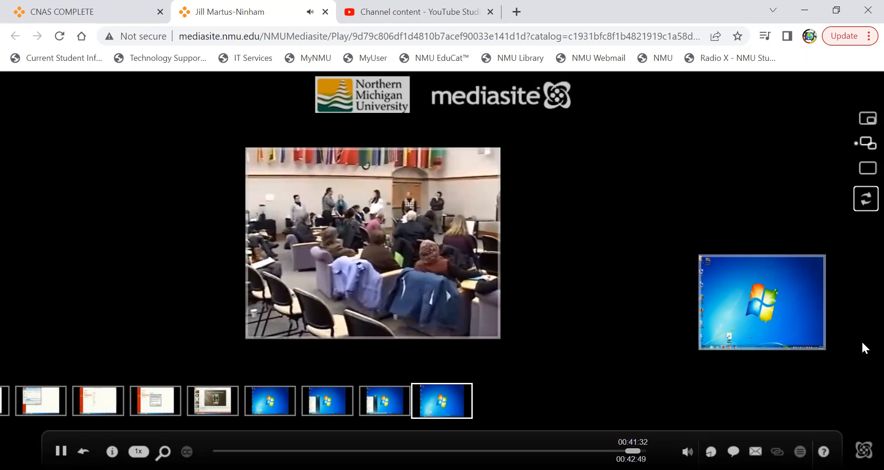
{"action": "mouse_move", "coordinate": [670, 110]}
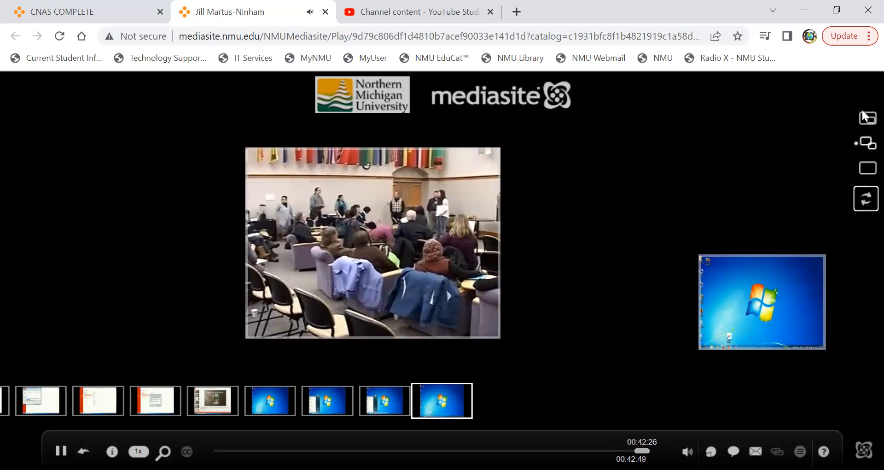
{"action": "mouse_move", "coordinate": [824, 5]}
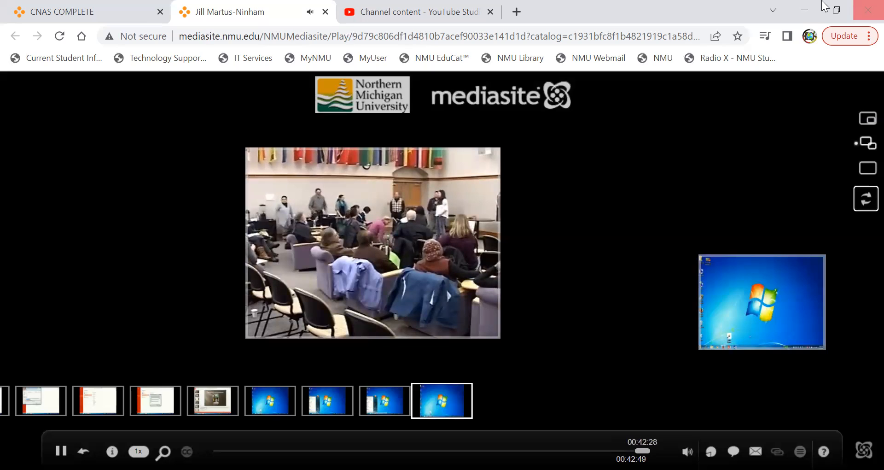